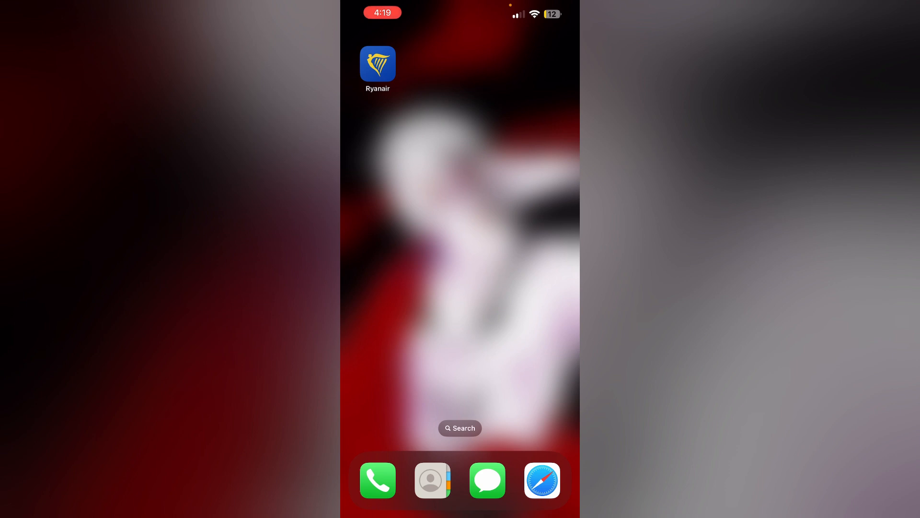
Step: Launch the Ryanair app from the iOS Home Screen
click(377, 63)
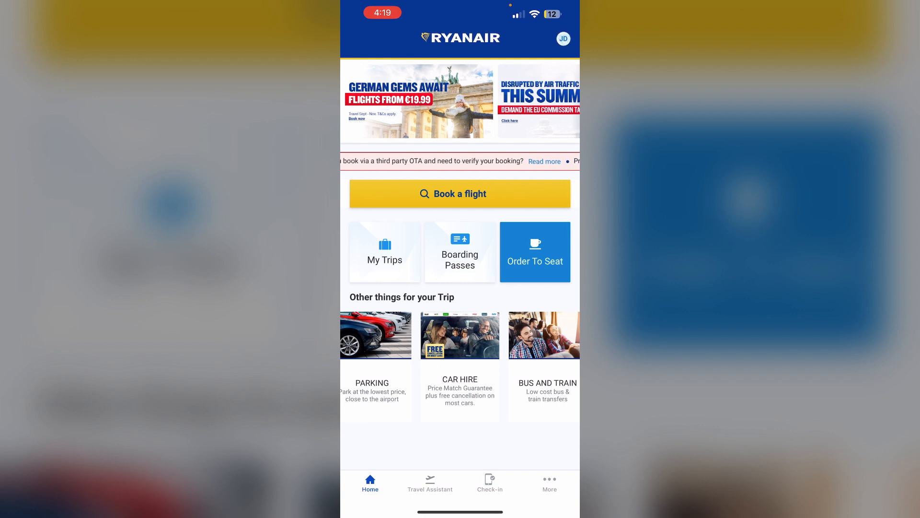
Step: Open the My Trips email-address lookup and switch off 'Add to your myRyanair account'
click(489, 482)
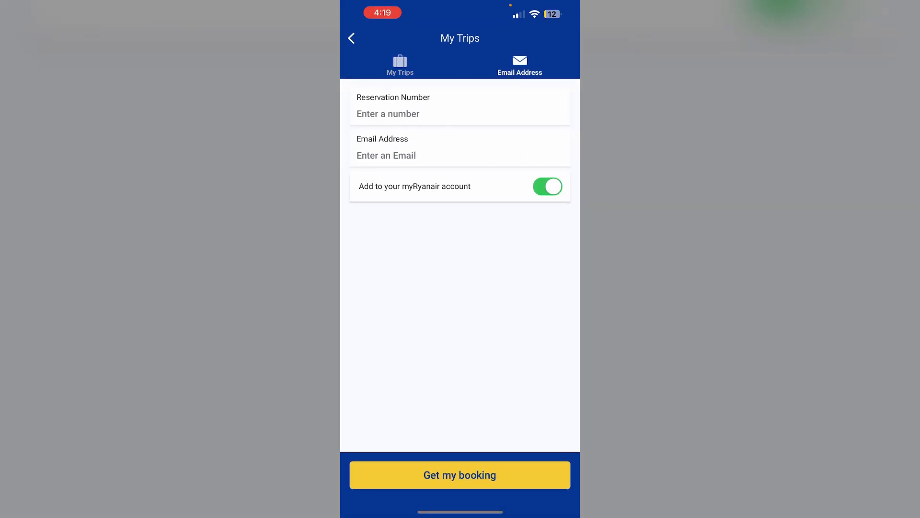
click(547, 186)
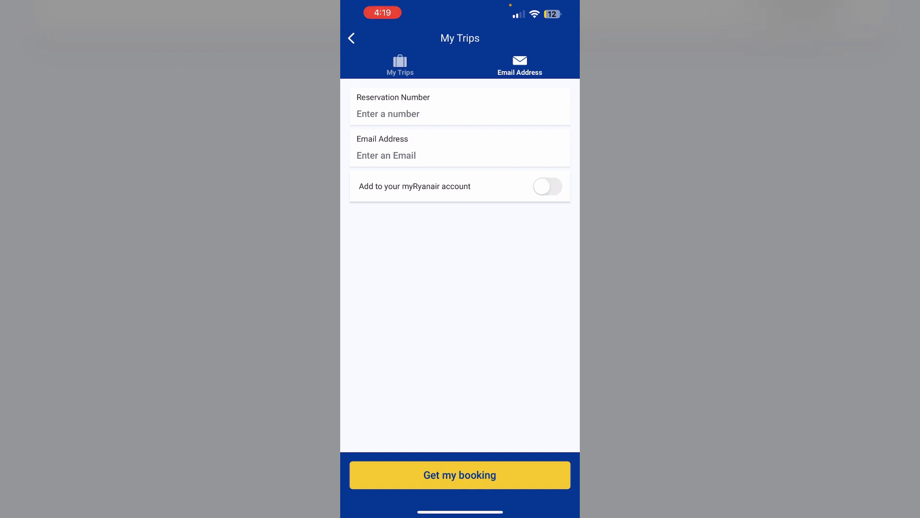